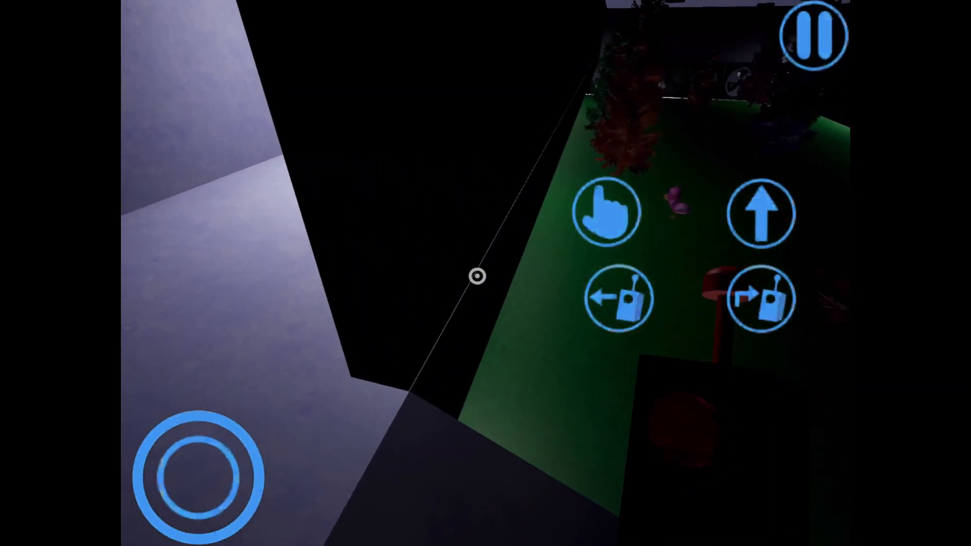
pyautogui.click(761, 213)
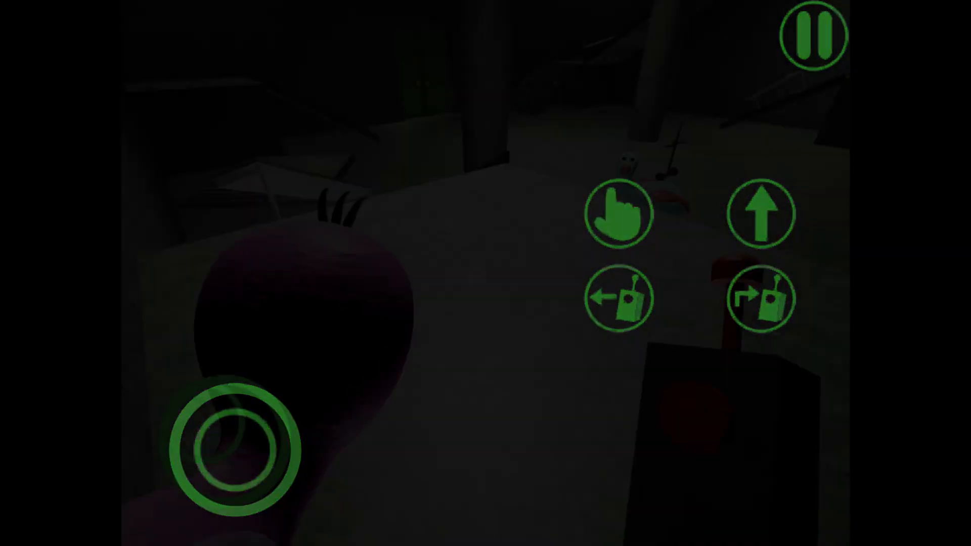
pyautogui.click(760, 299)
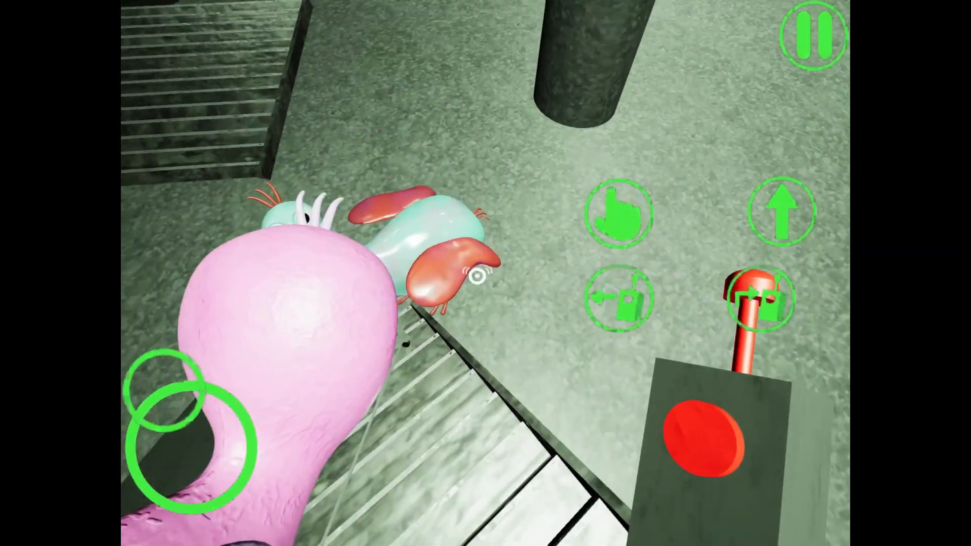